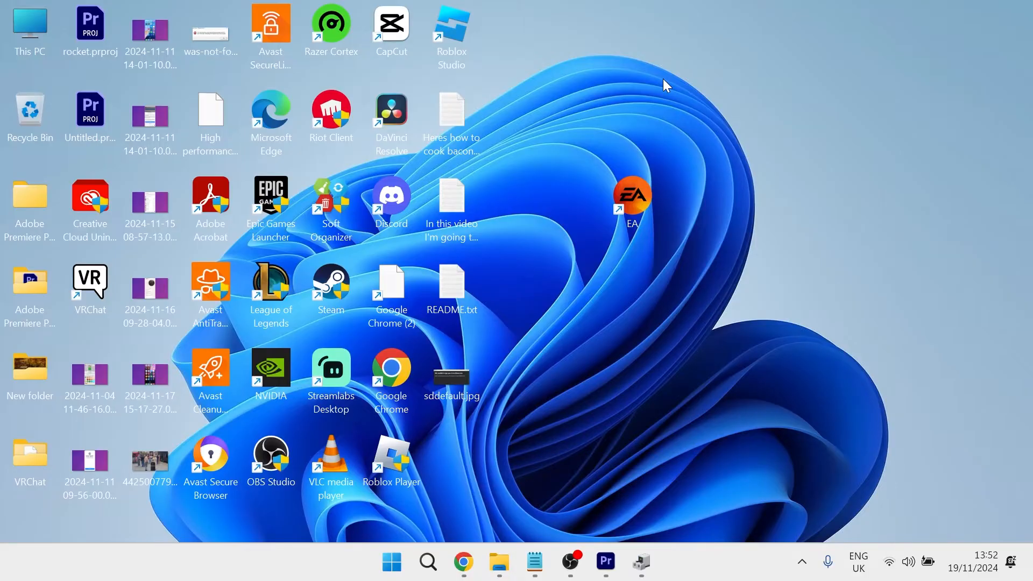
- Search the Start menu for 'setting' to launch the Settings app
left_click(391, 561)
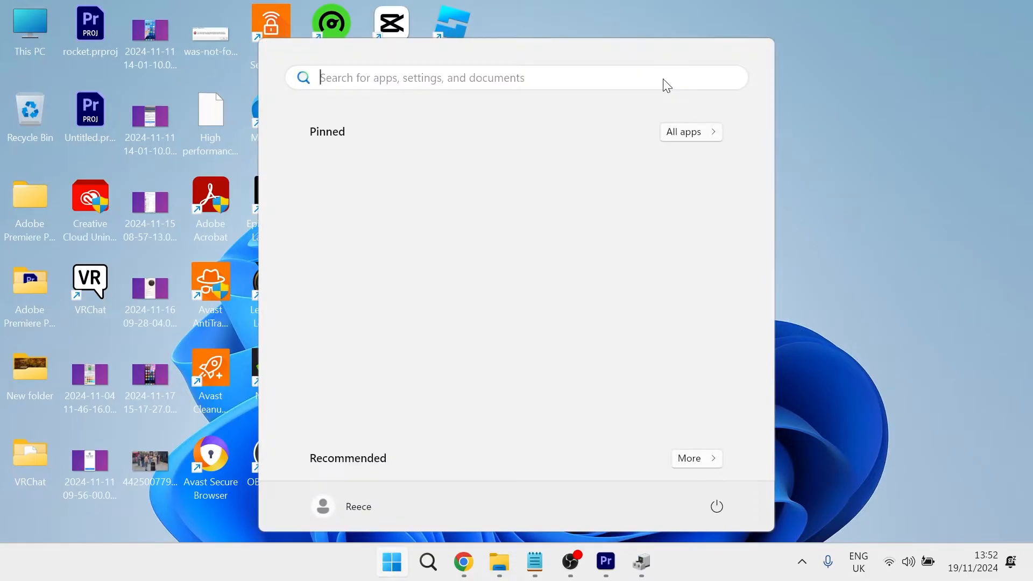
type("setting")
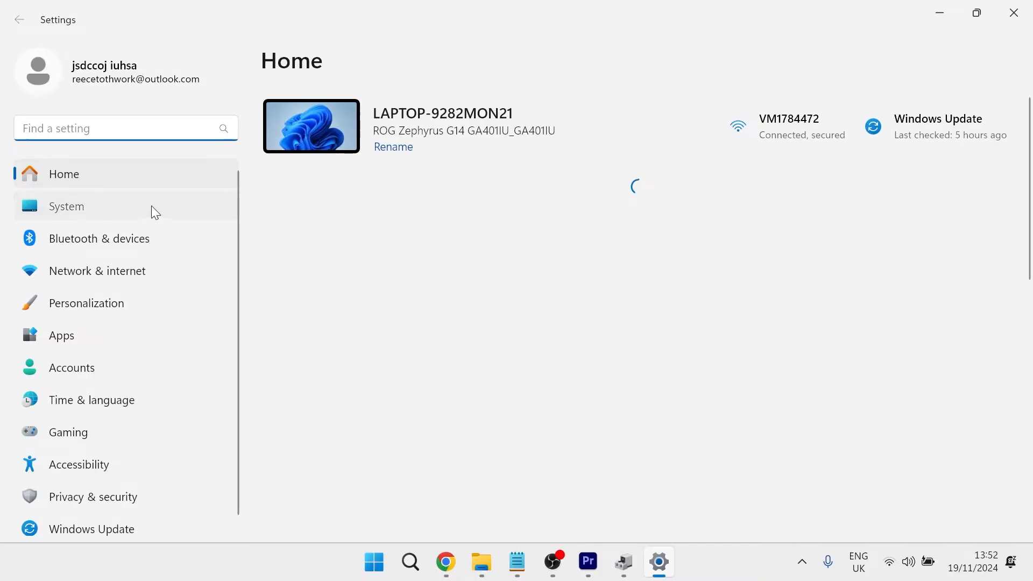
- Go through System, Display and Graphics to the default graphics settings page
left_click(66, 206)
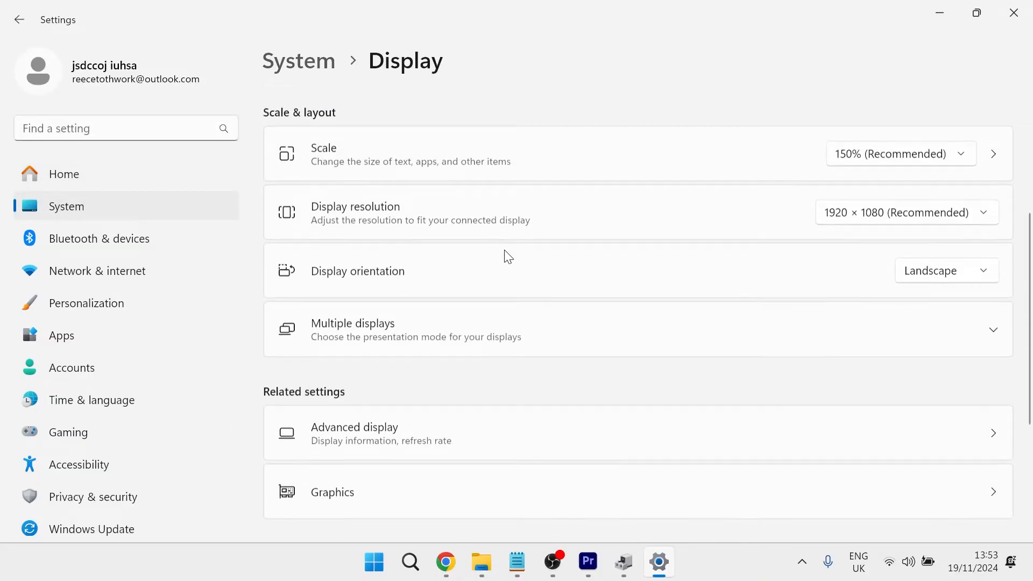
left_click(332, 491)
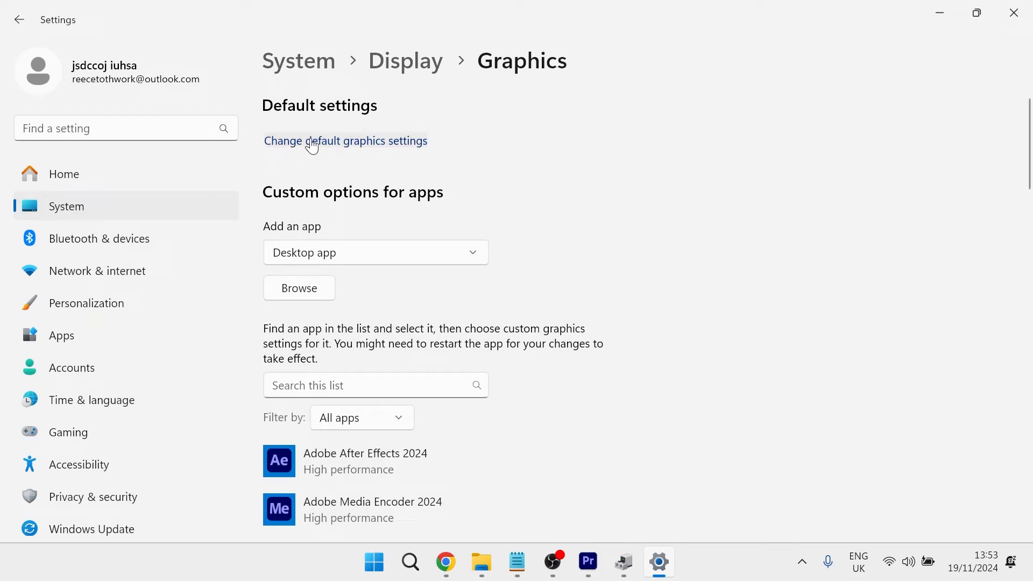
left_click(345, 140)
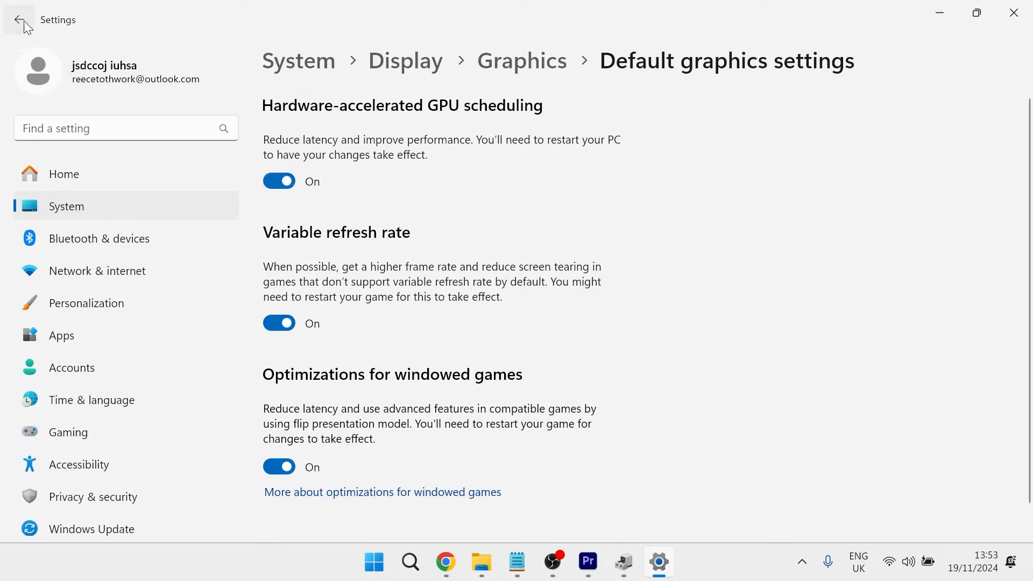
- Go back to the Graphics page and scroll through the per-app preference list
left_click(18, 20)
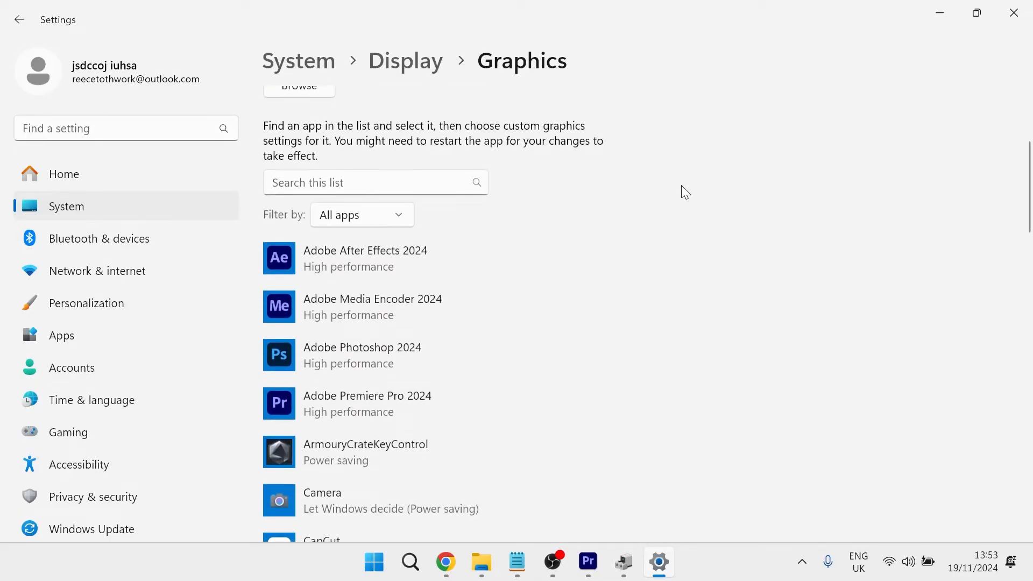
scroll("down", 3)
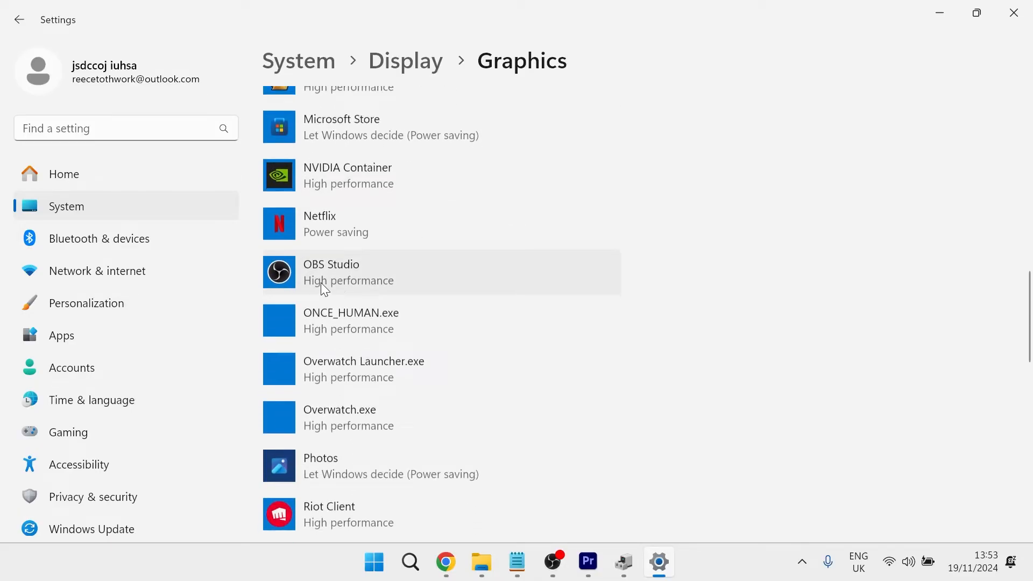
scroll("down", 3)
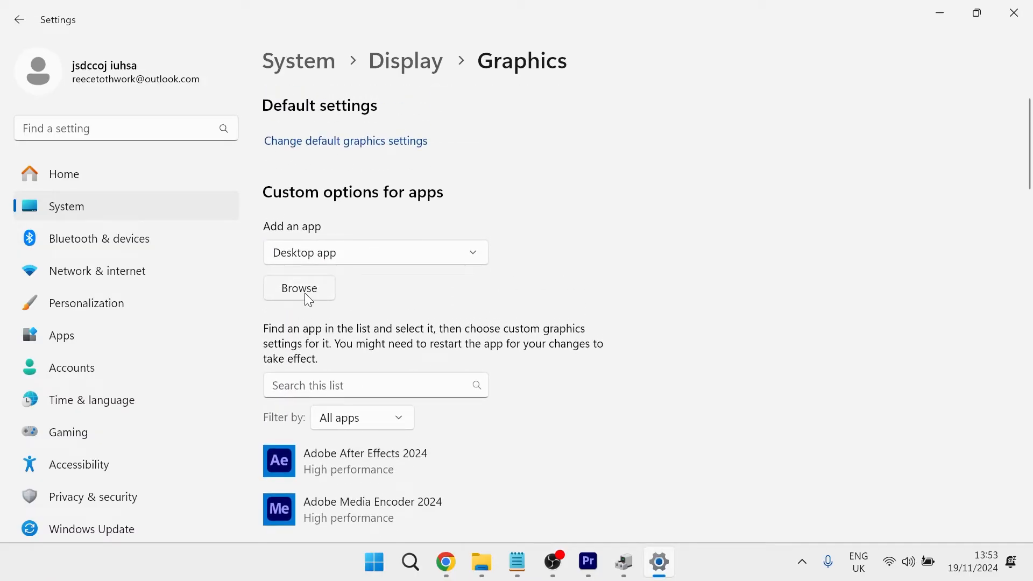
left_click(299, 288)
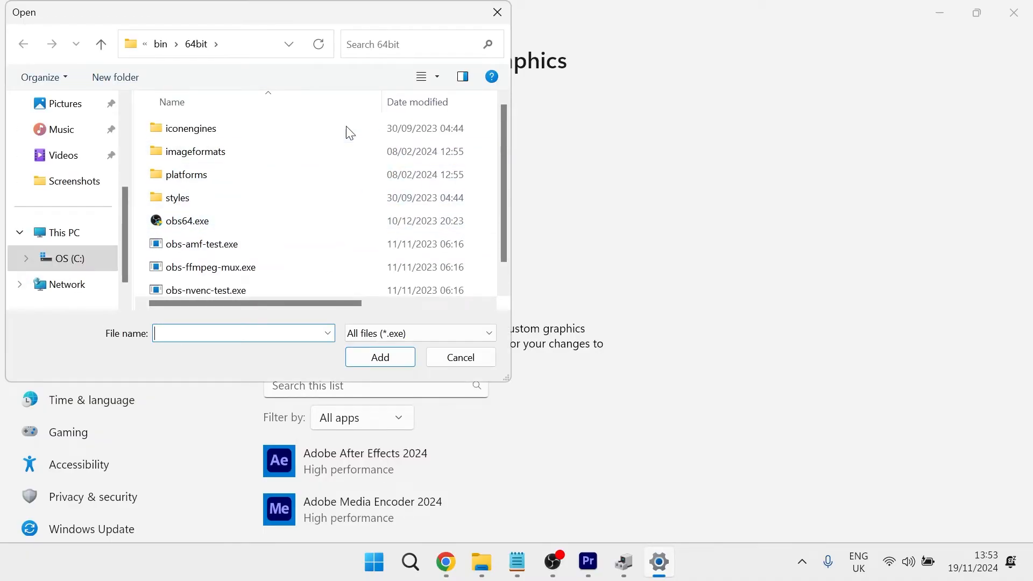
left_click(65, 258)
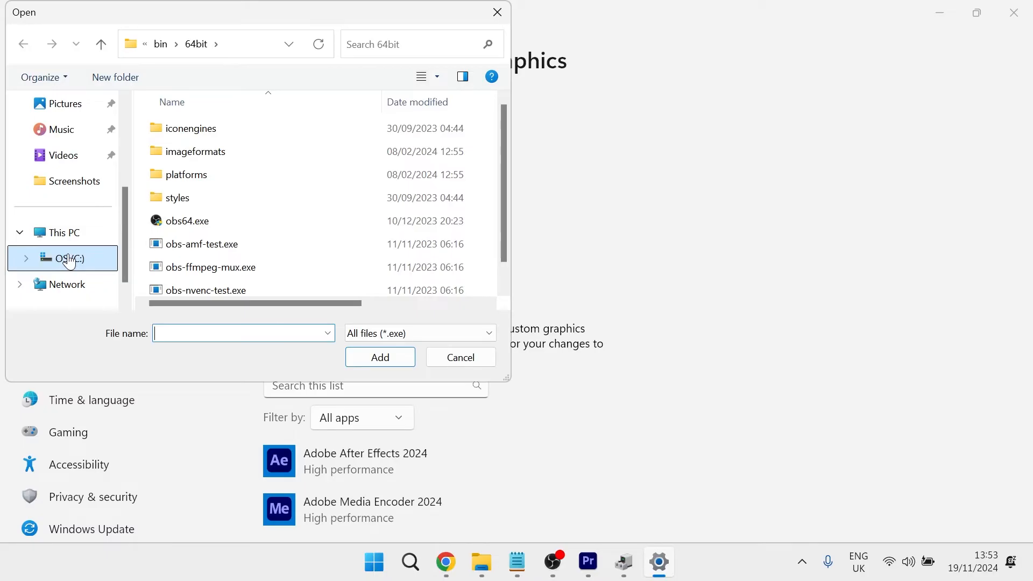
left_click(64, 258)
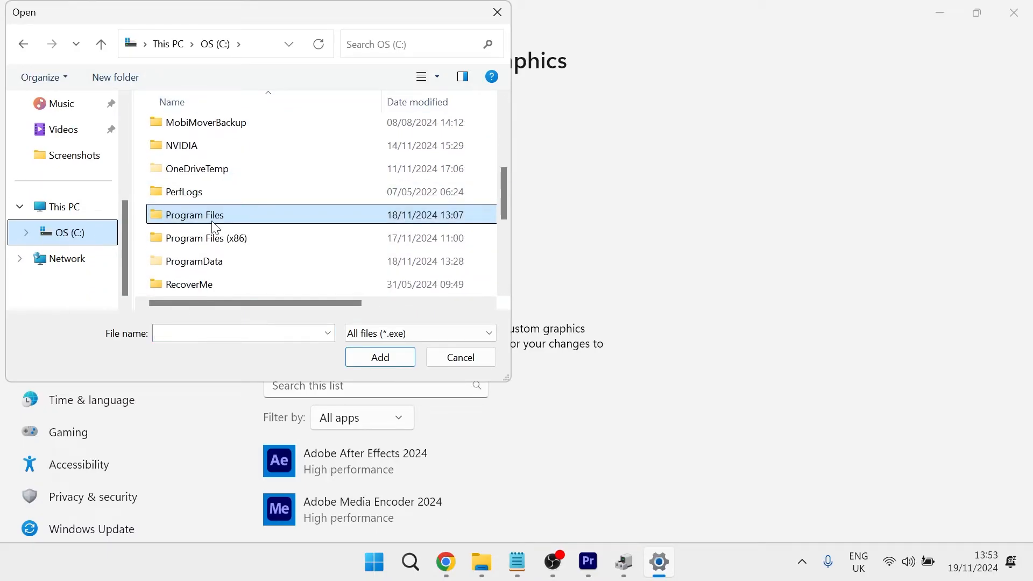
left_click(460, 356)
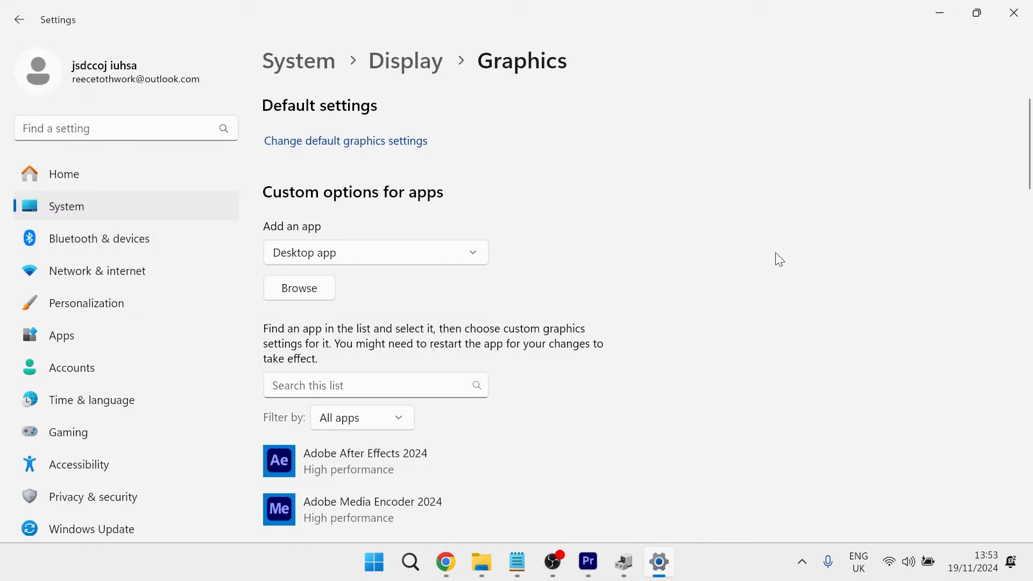
- Scroll down to League of Legends and open its graphics preference options
scroll("down", 3)
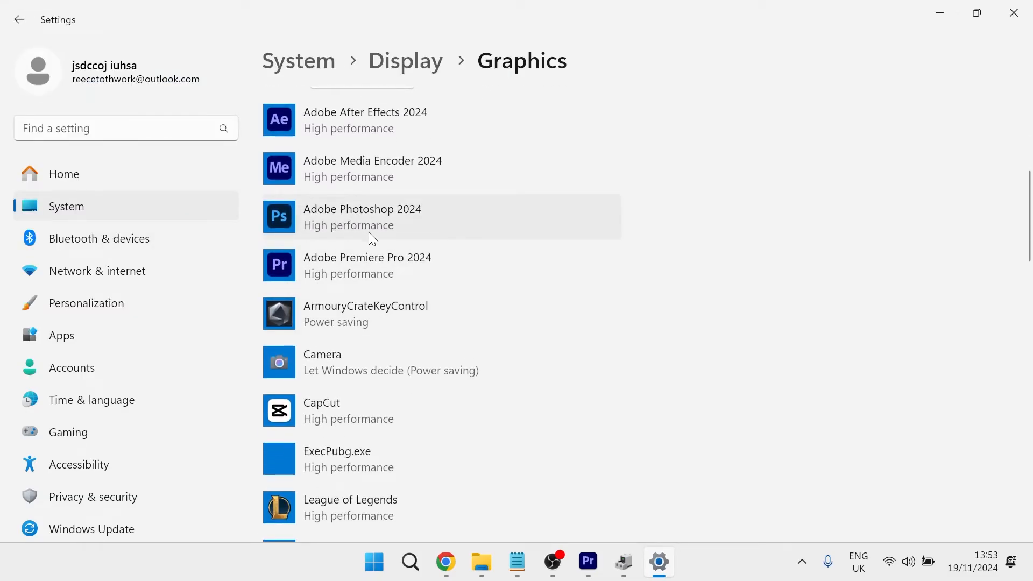
scroll("down", 3)
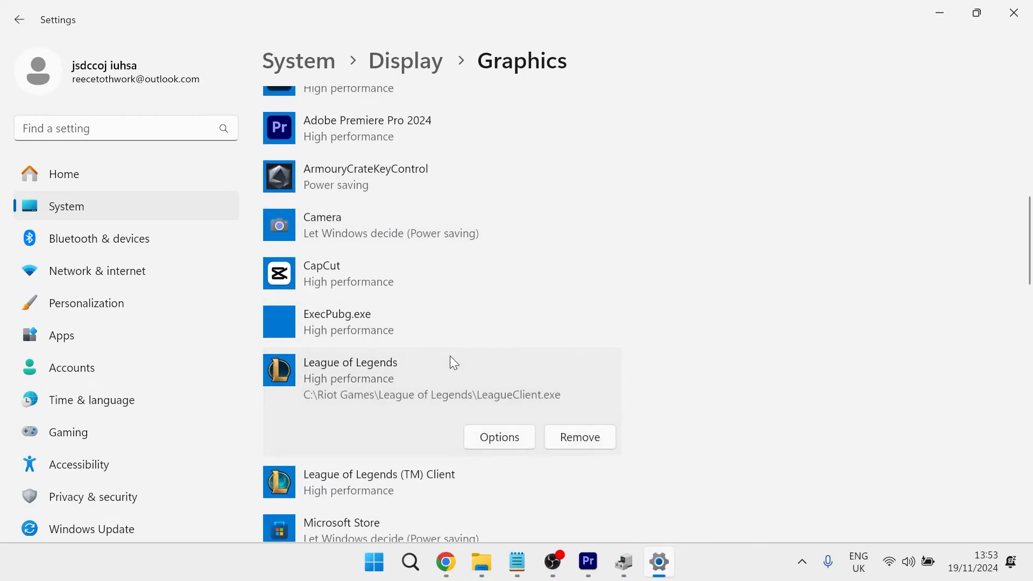
mouse_move(388, 378)
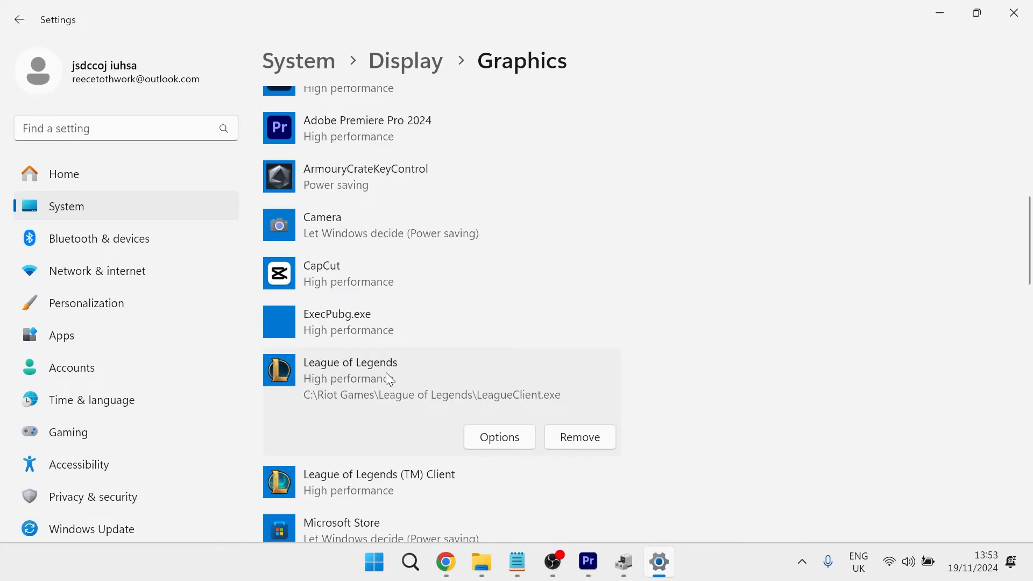
left_click(499, 437)
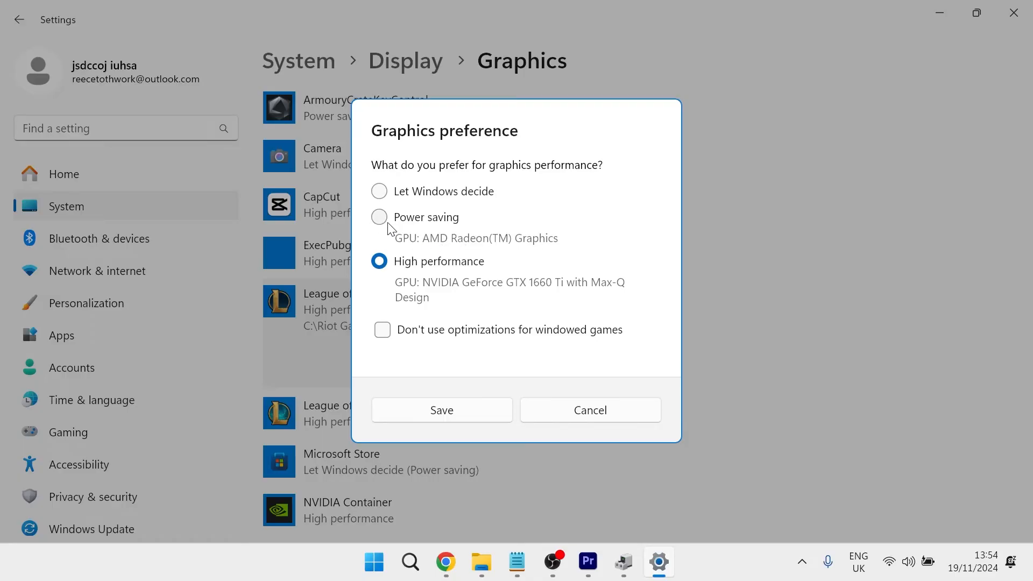
mouse_move(440, 247)
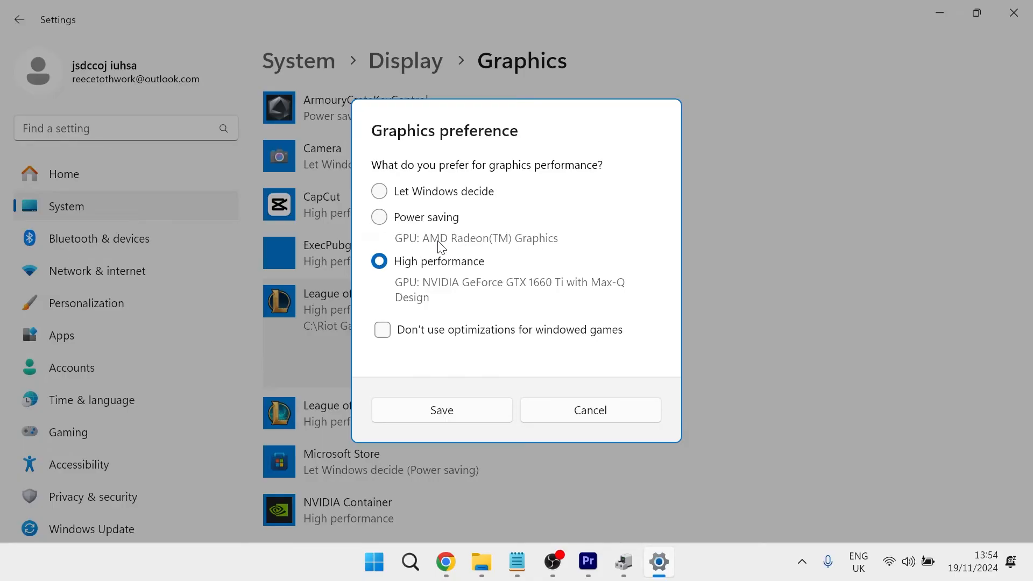
mouse_move(410, 255)
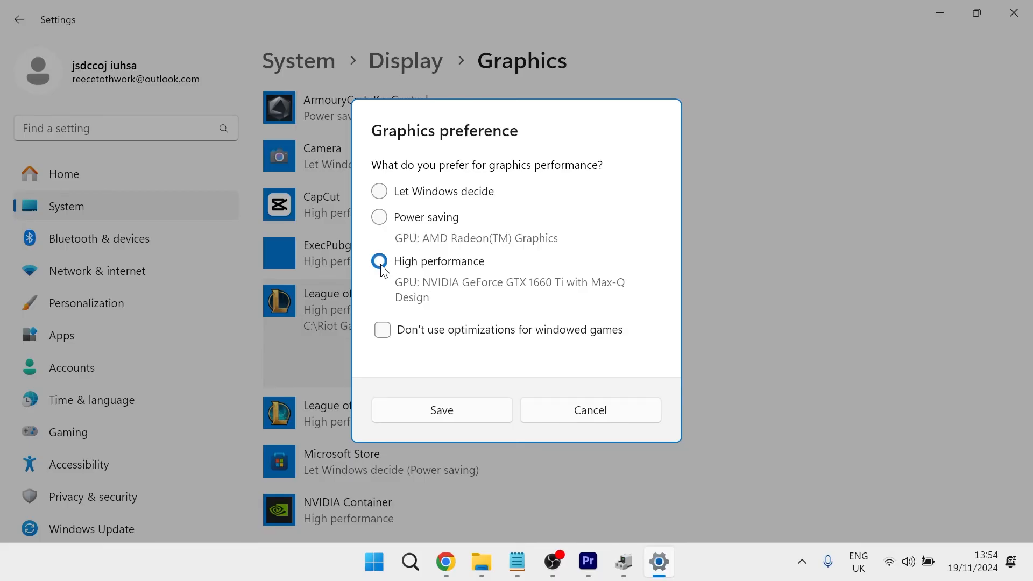
- Choose High performance (NVIDIA) for League of Legends and save
left_click(379, 261)
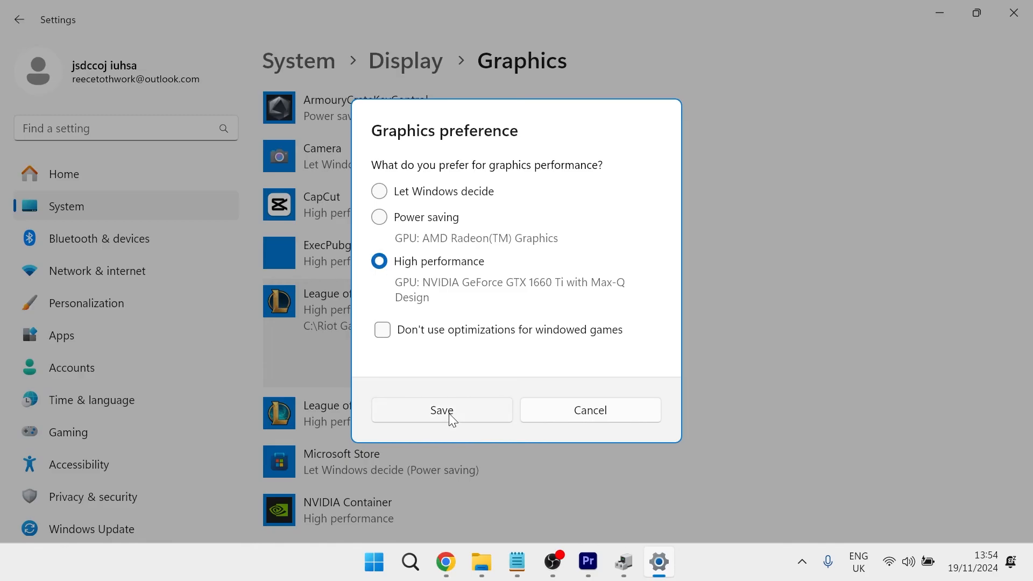
left_click(441, 410)
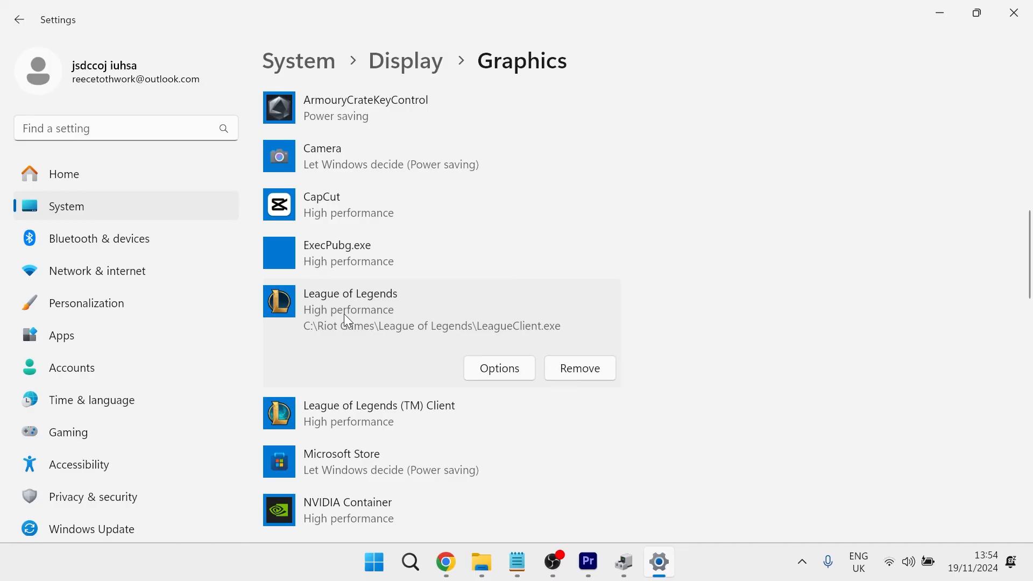
mouse_move(846, 120)
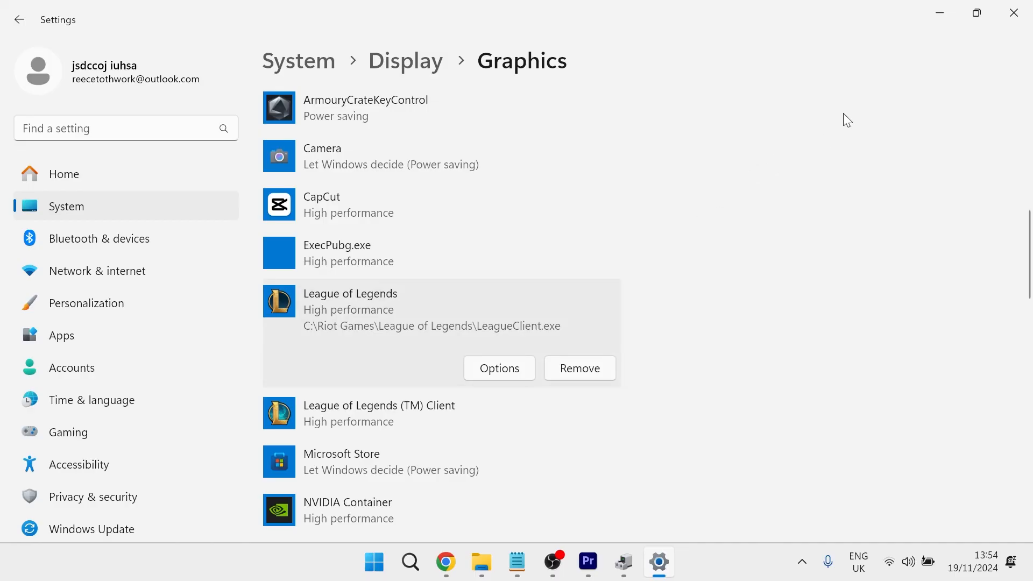
mouse_move(894, 85)
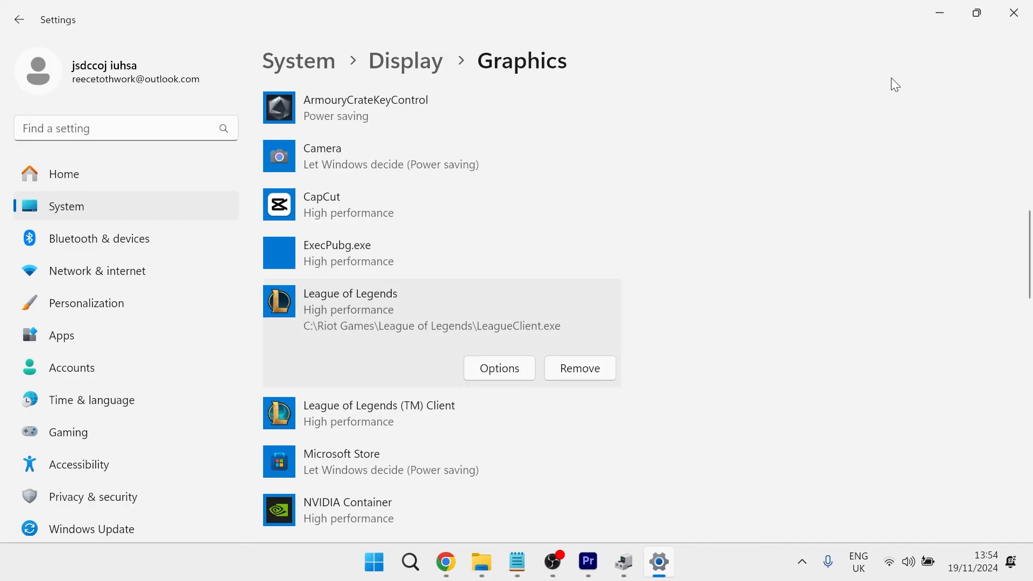
mouse_move(753, 166)
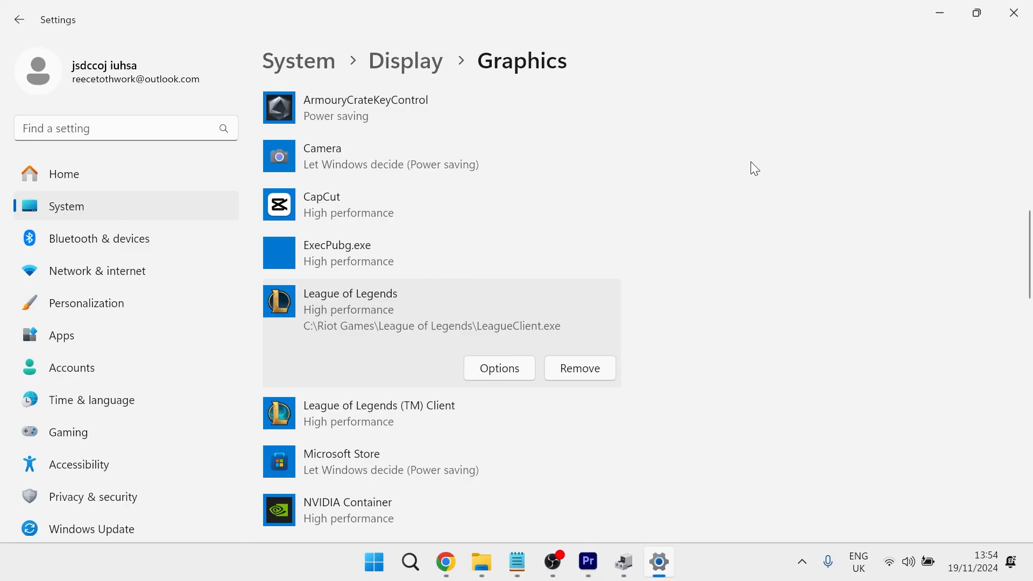